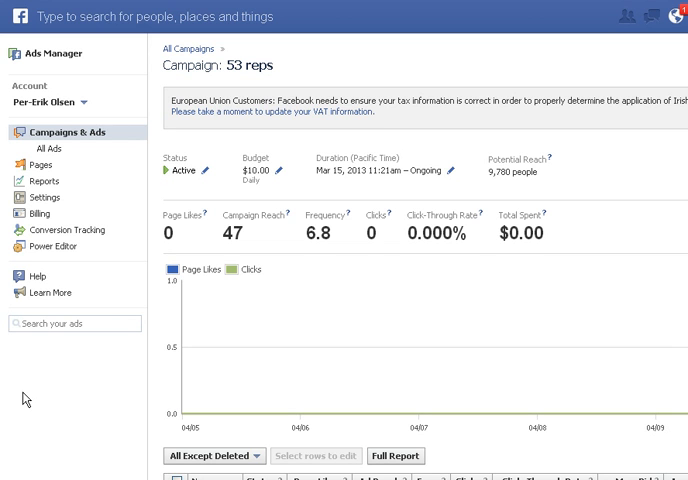
pyautogui.moveTo(45, 392)
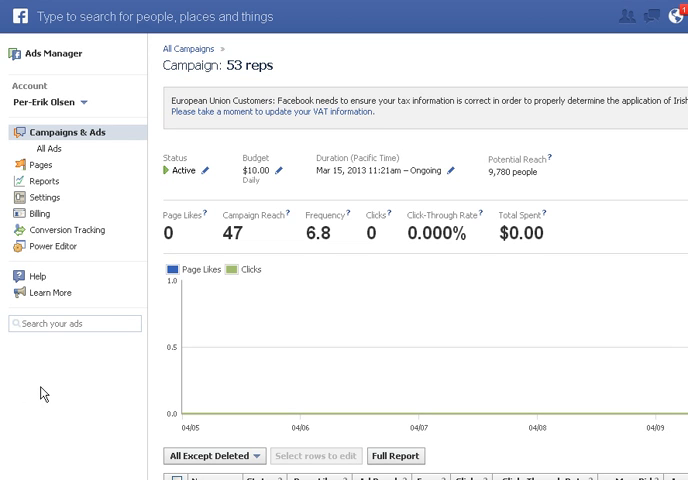
pyautogui.moveTo(98, 393)
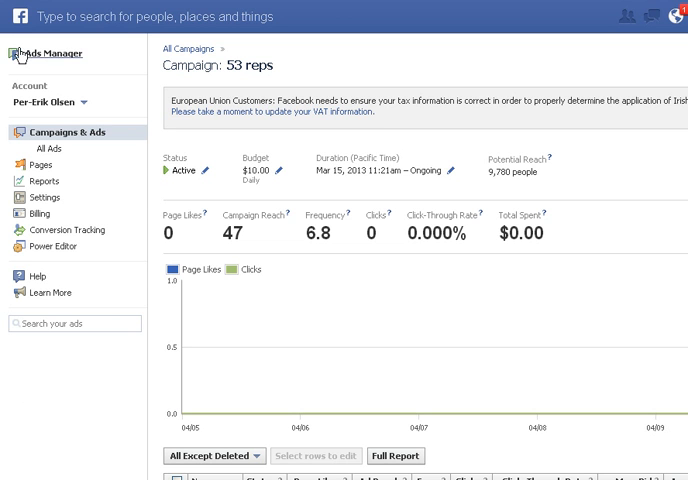
pyautogui.moveTo(126, 54)
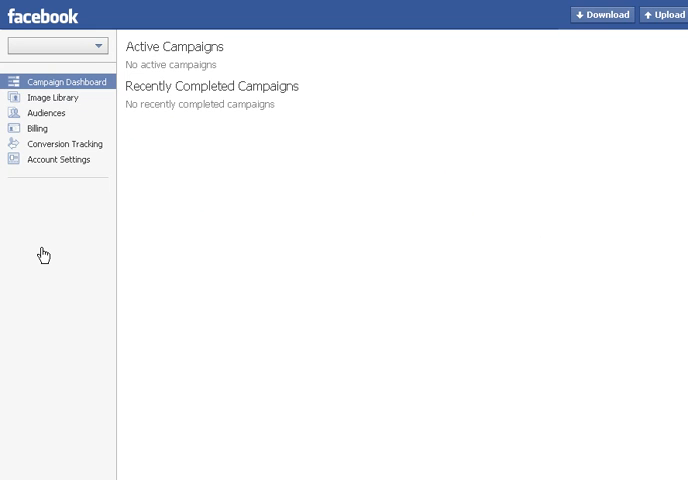
# Load the ad account's Campaign Dashboard showing 2 recent, 29 paused and 46 total campaigns.
pyautogui.click(55, 45)
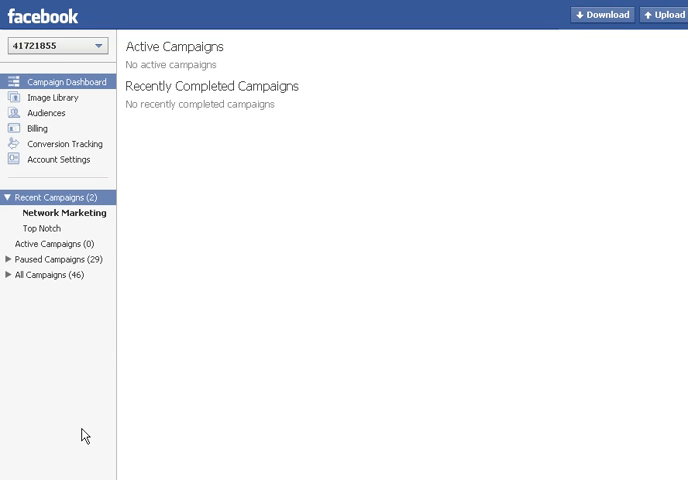
pyautogui.moveTo(350, 328)
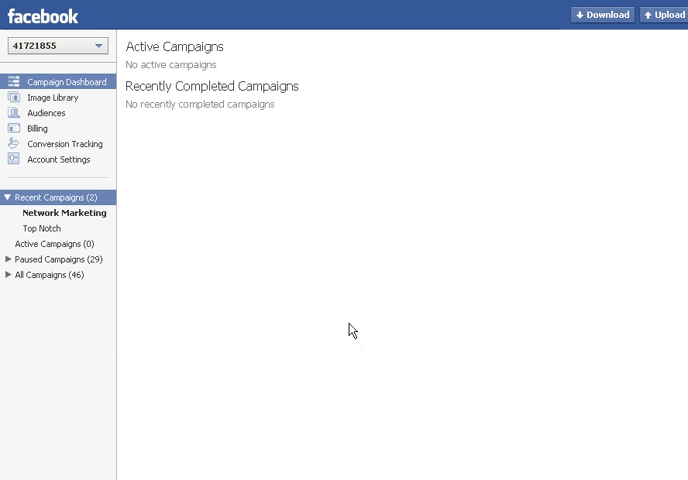
pyautogui.moveTo(270, 108)
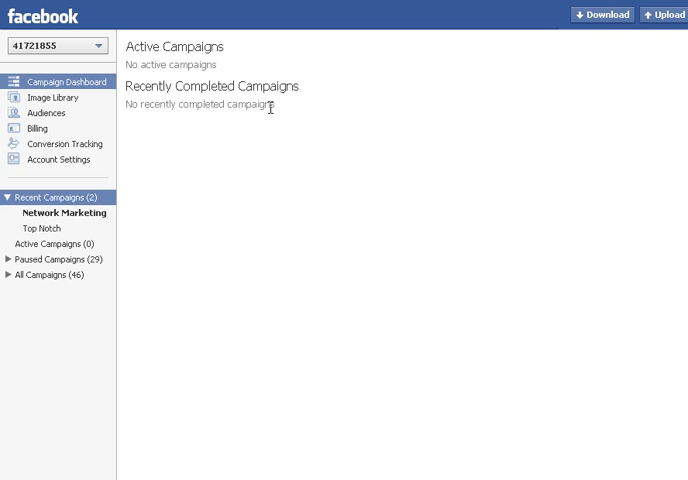
pyautogui.moveTo(337, 112)
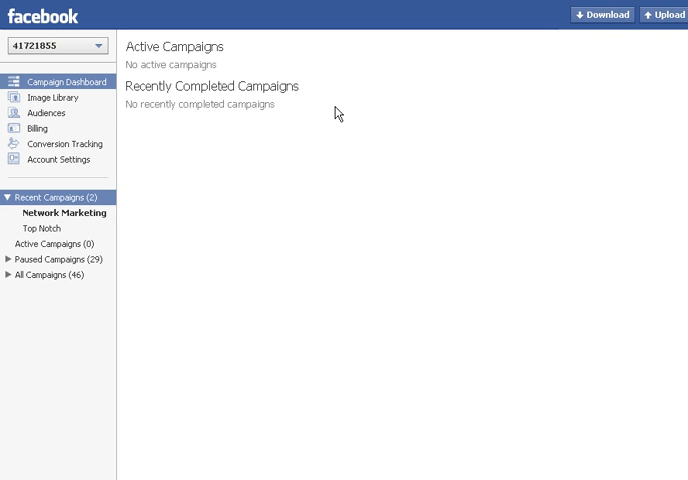
pyautogui.moveTo(252, 152)
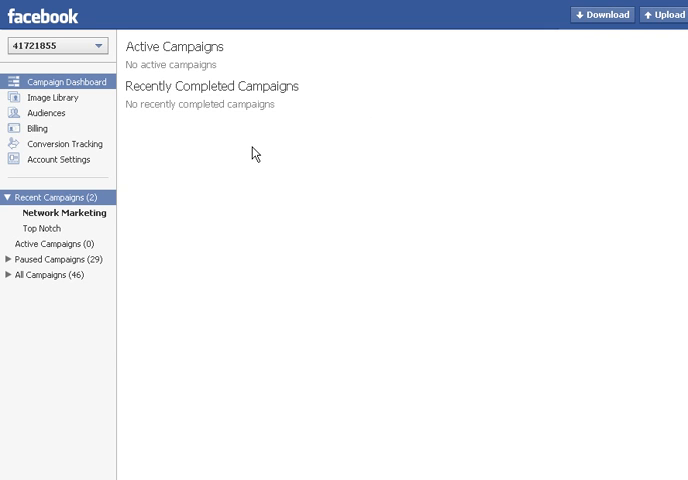
pyautogui.moveTo(266, 163)
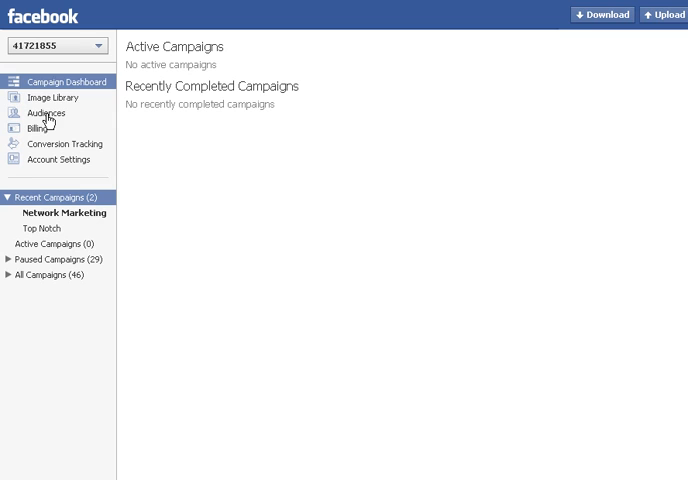
# Show the Audiences list with MLM_mikemlm, MO and mixed opps.
pyautogui.click(46, 112)
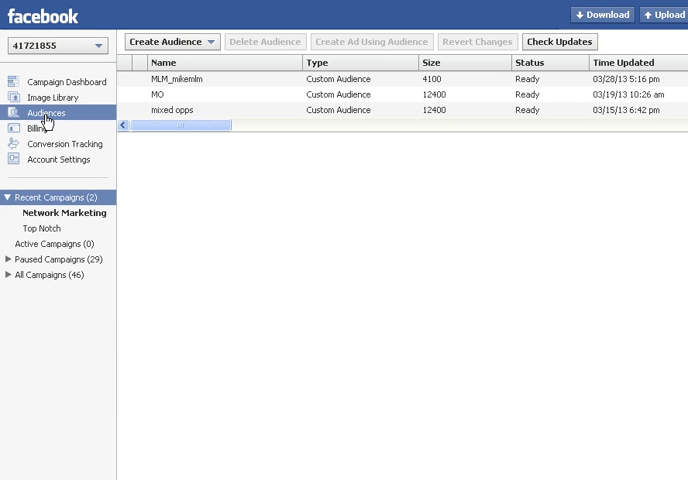
pyautogui.moveTo(256, 199)
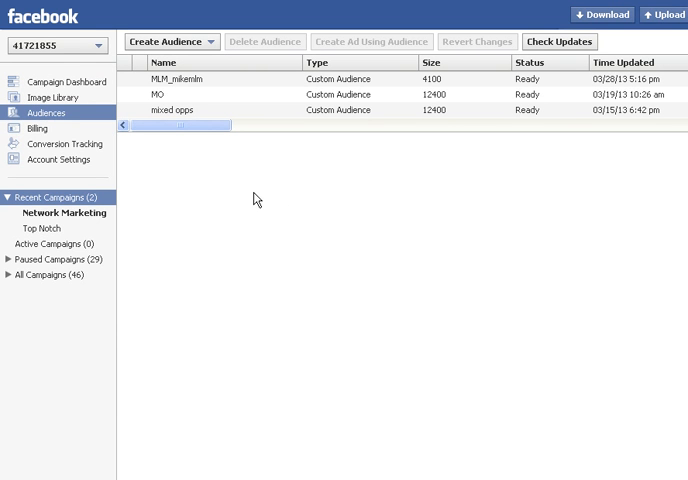
pyautogui.moveTo(546, 180)
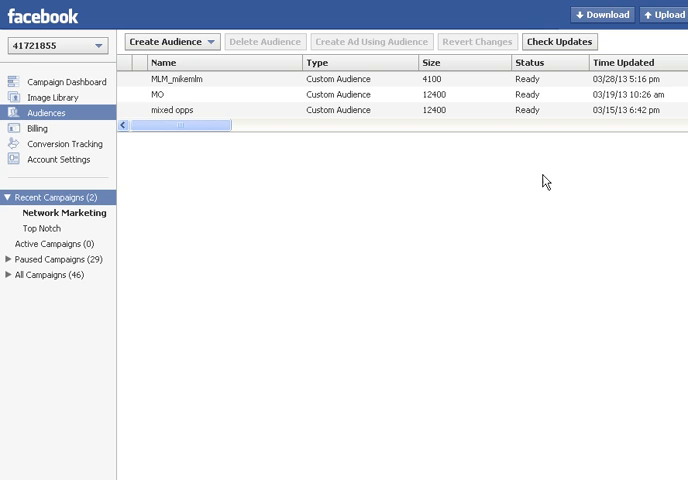
pyautogui.moveTo(362, 178)
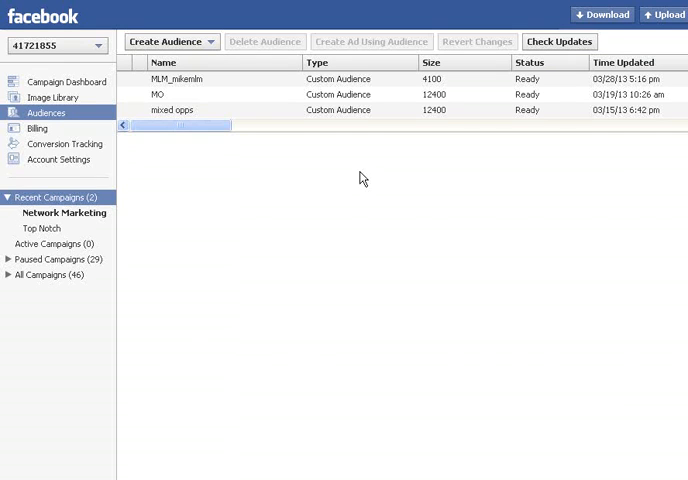
pyautogui.moveTo(204, 184)
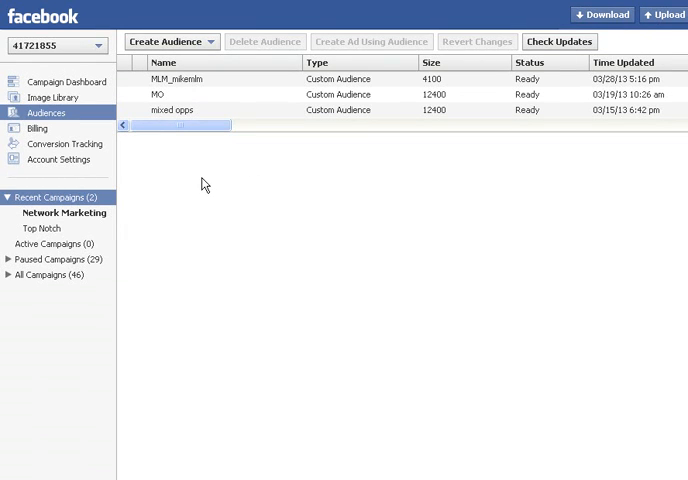
pyautogui.moveTo(231, 191)
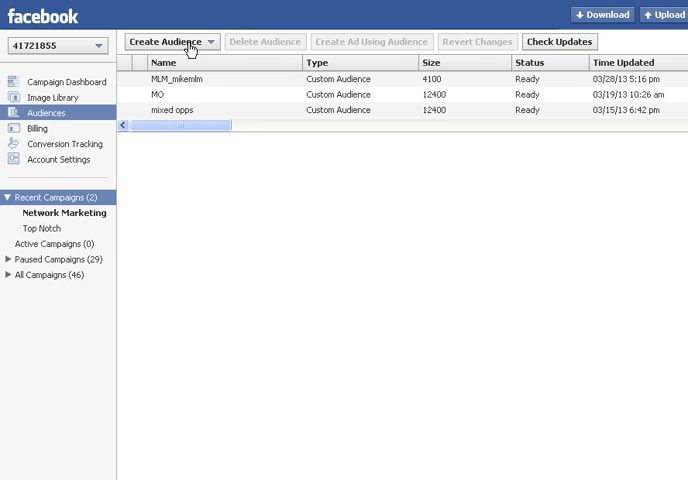
# Begin a new Custom Audience and enter 'test' as its name.
pyautogui.click(170, 41)
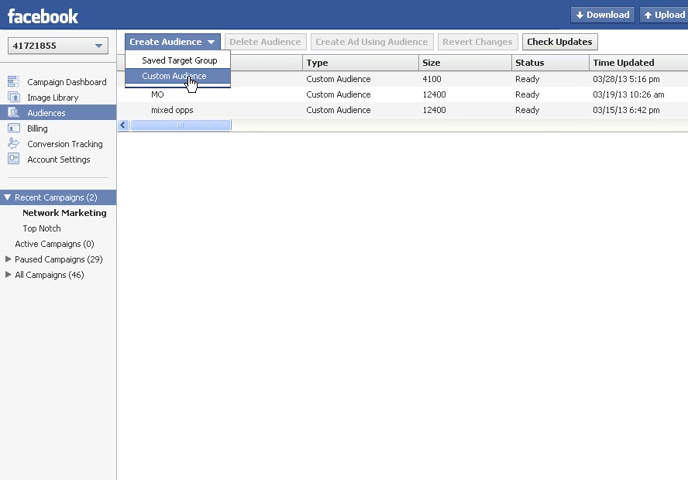
pyautogui.click(180, 75)
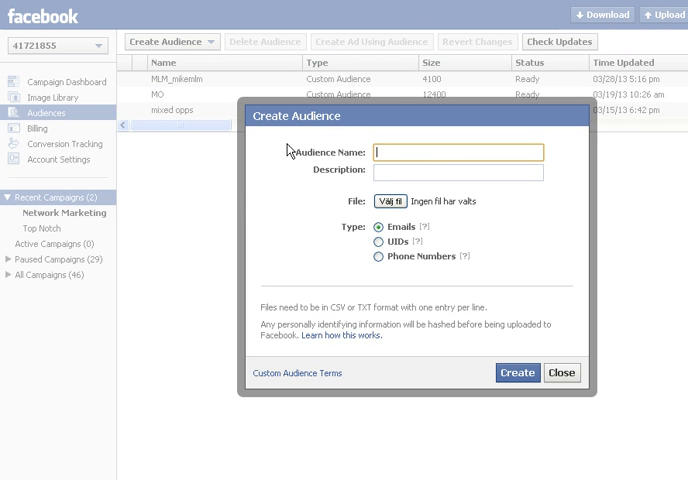
pyautogui.moveTo(212, 278)
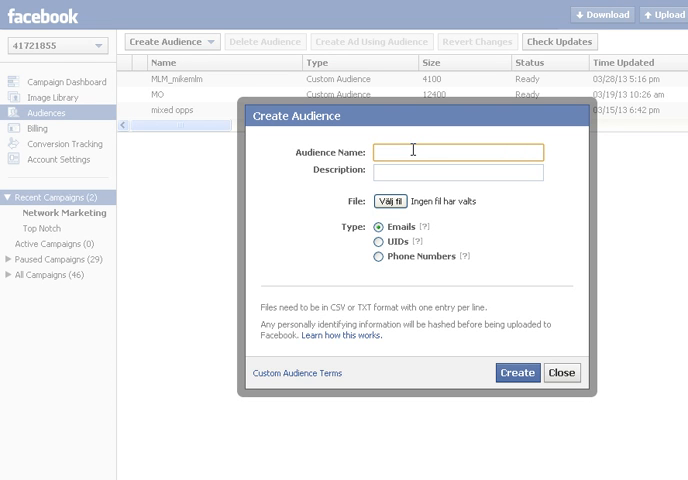
pyautogui.write('te')
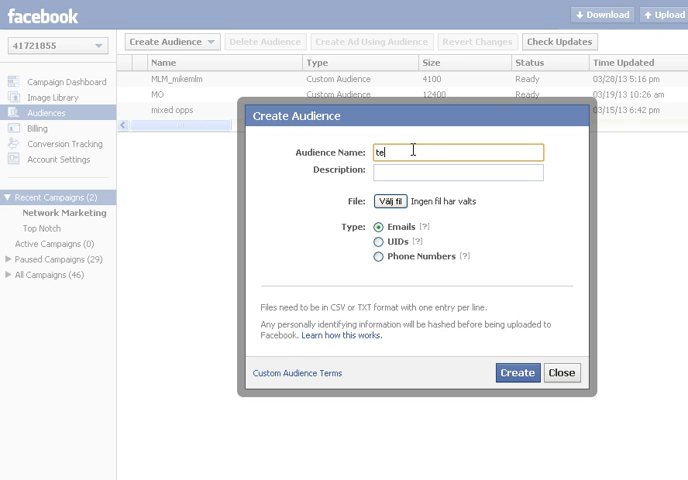
pyautogui.write('st')
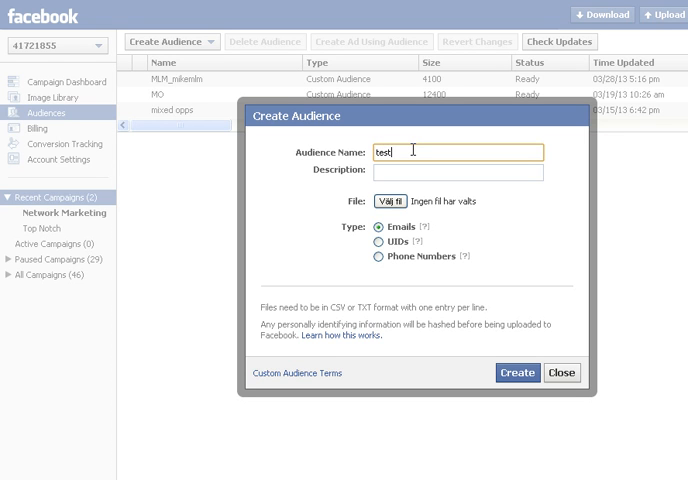
pyautogui.click(458, 171)
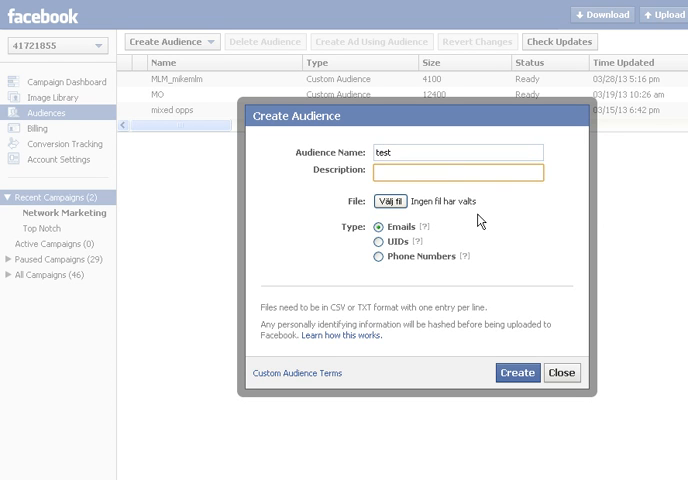
pyautogui.moveTo(248, 262)
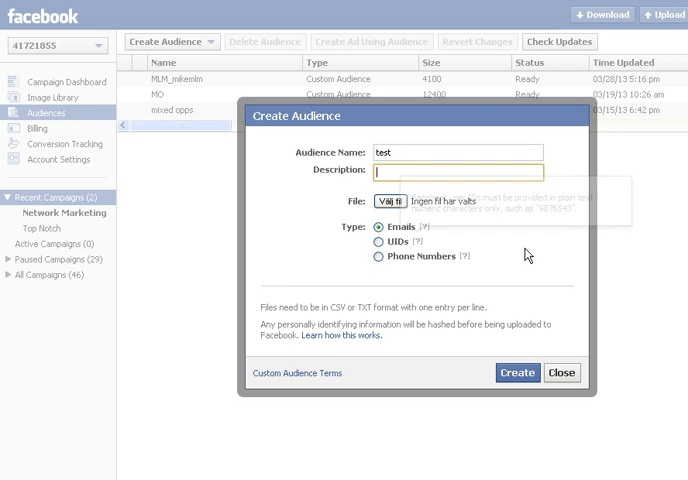
pyautogui.moveTo(520, 249)
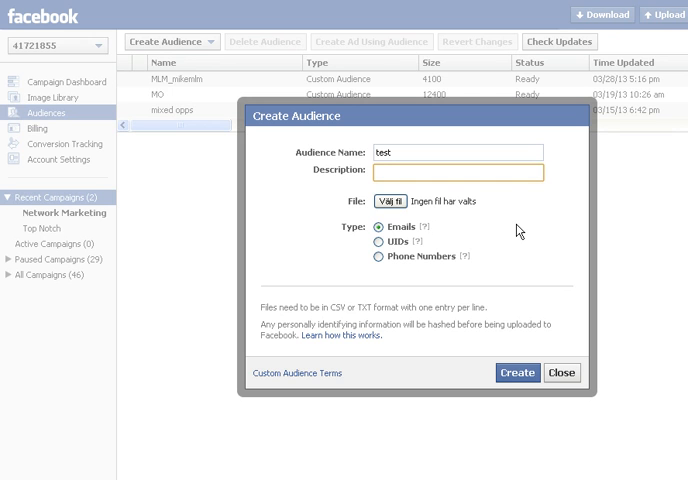
# Click into the description field, then close the 'test' audience form uncreated.
pyautogui.click(455, 171)
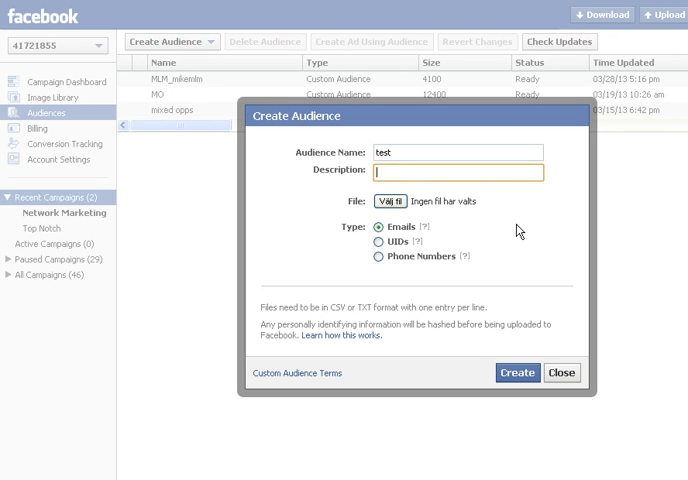
pyautogui.moveTo(499, 273)
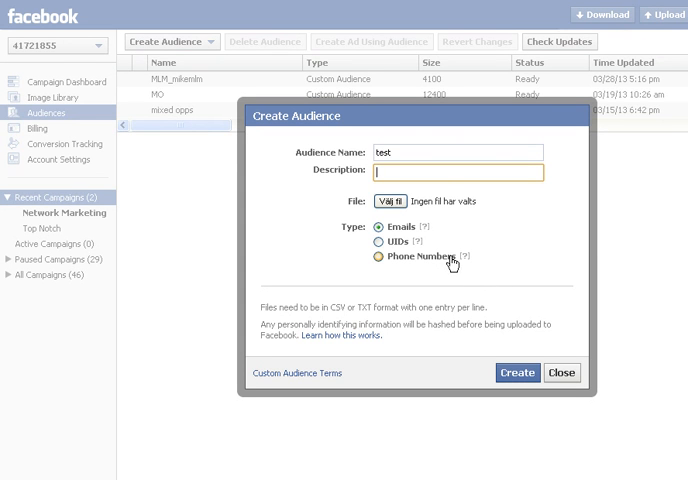
pyautogui.moveTo(403, 272)
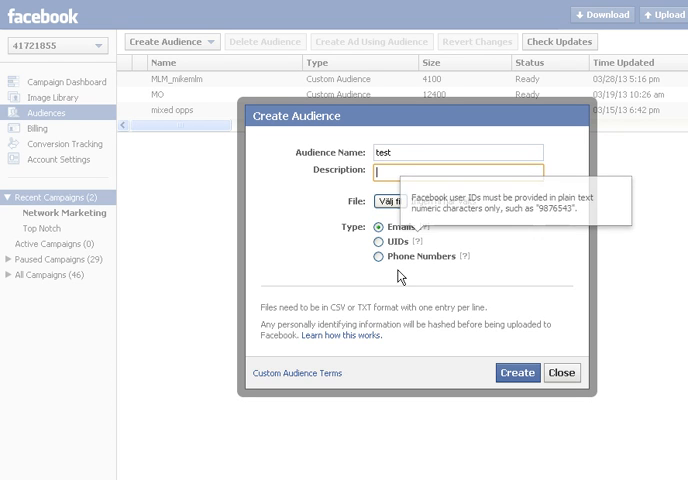
pyautogui.moveTo(497, 283)
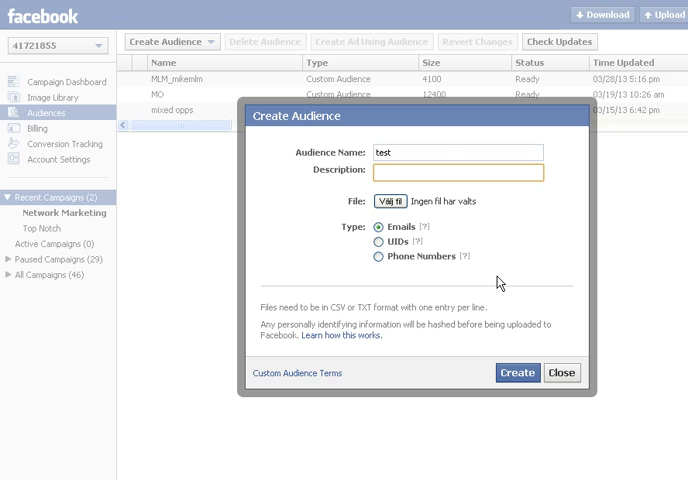
pyautogui.moveTo(513, 258)
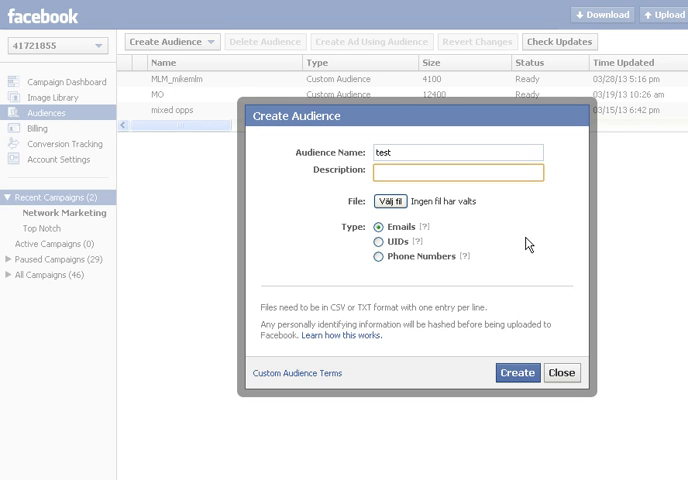
pyautogui.click(455, 171)
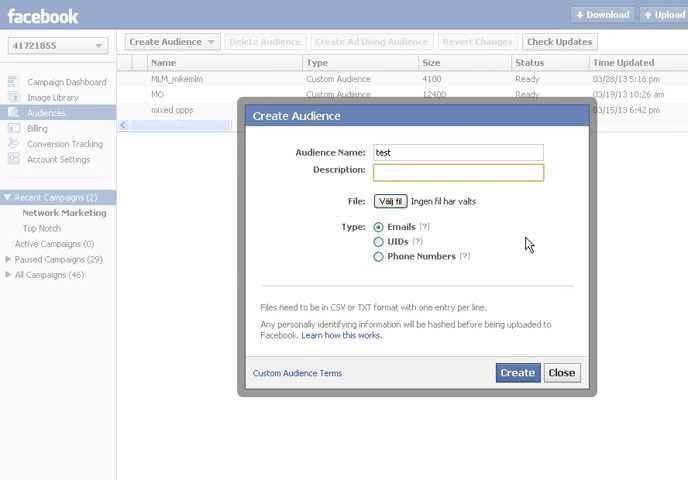
pyautogui.click(456, 173)
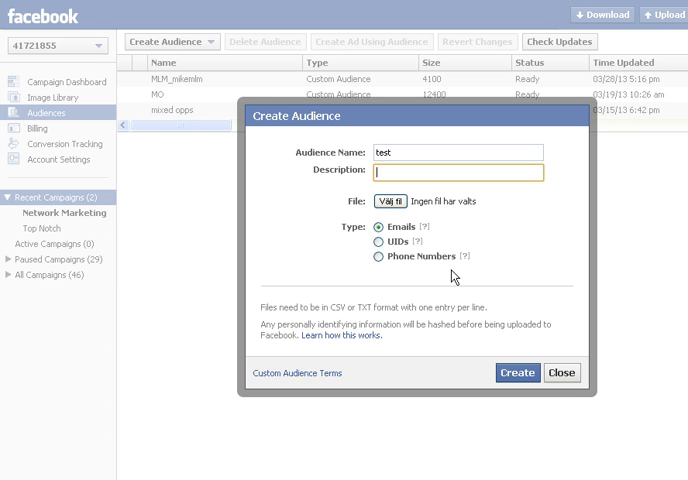
pyautogui.click(561, 372)
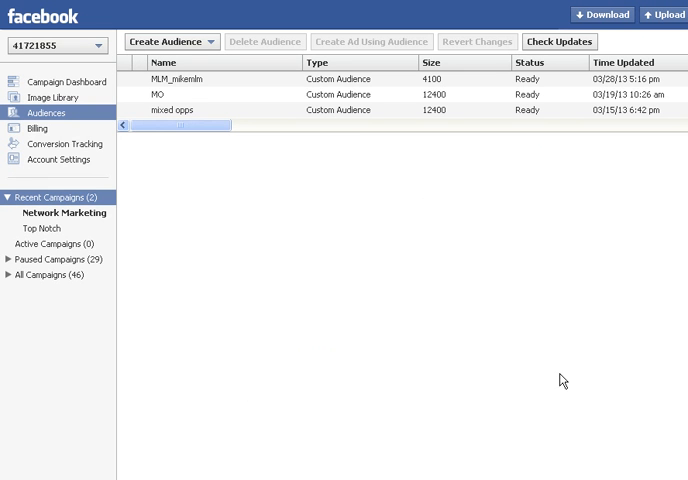
pyautogui.moveTo(344, 178)
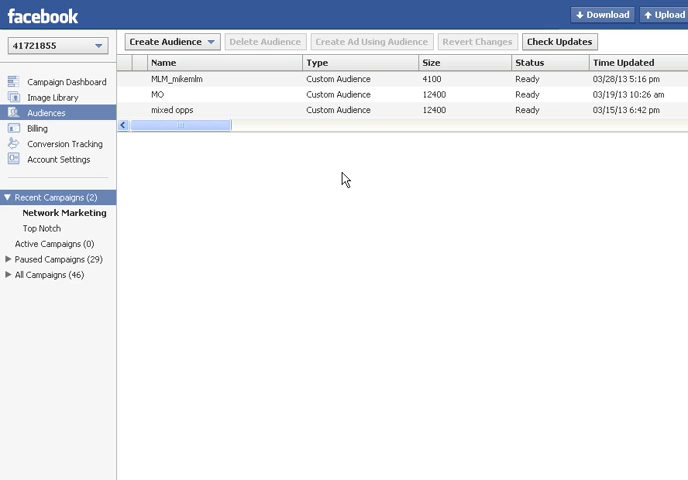
pyautogui.moveTo(292, 95)
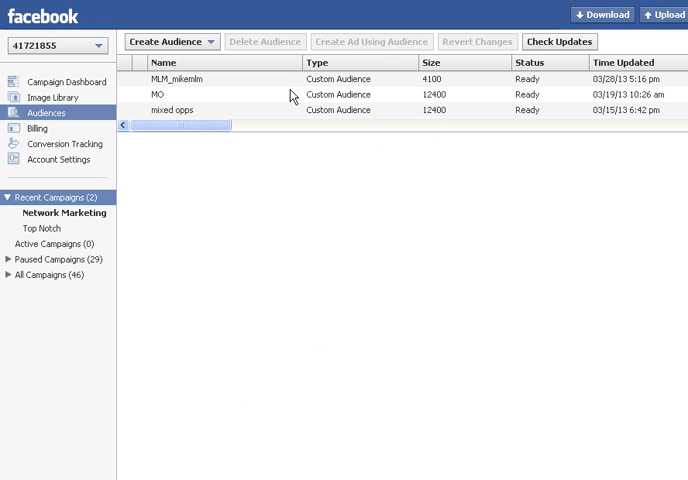
pyautogui.moveTo(370, 118)
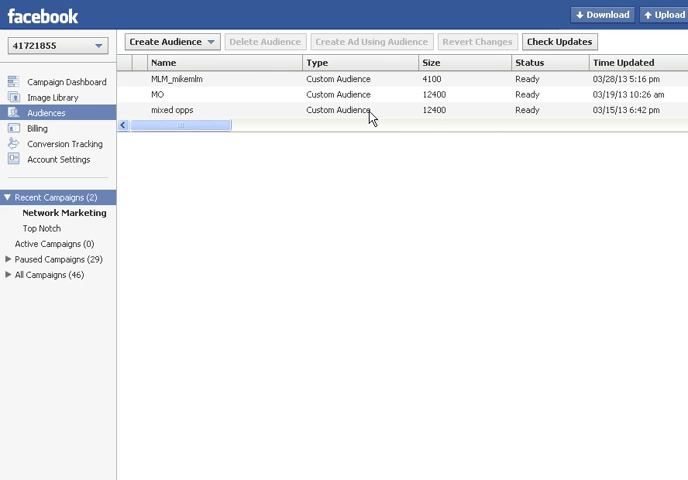
pyautogui.moveTo(335, 110)
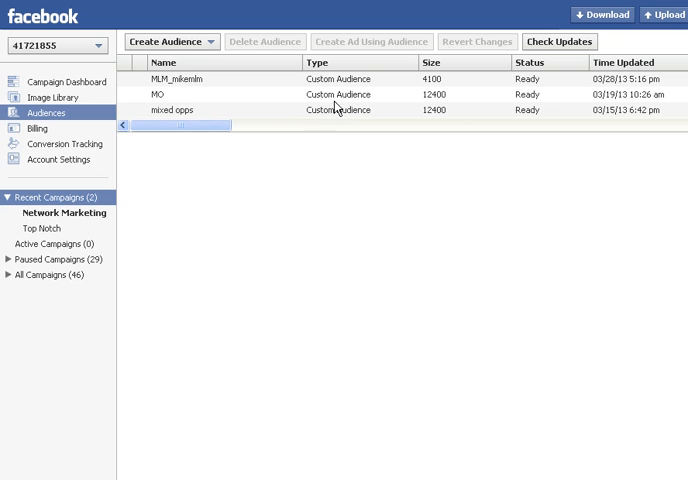
pyautogui.moveTo(393, 103)
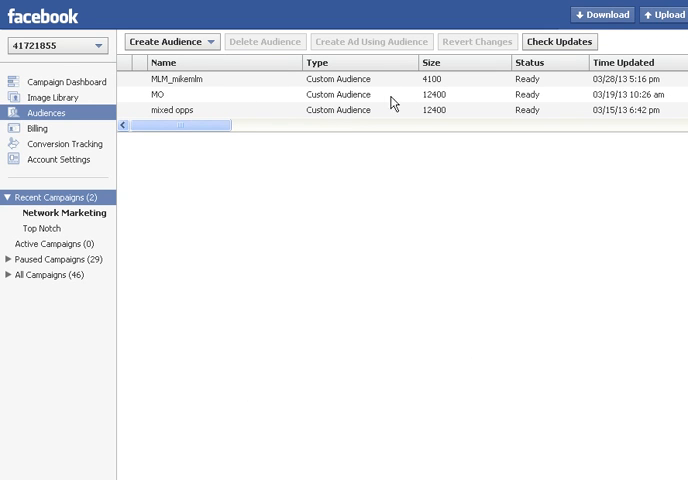
pyautogui.moveTo(330, 112)
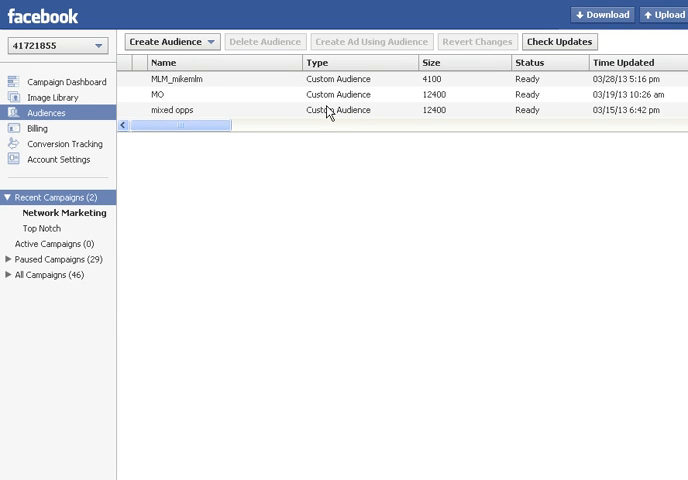
pyautogui.moveTo(467, 104)
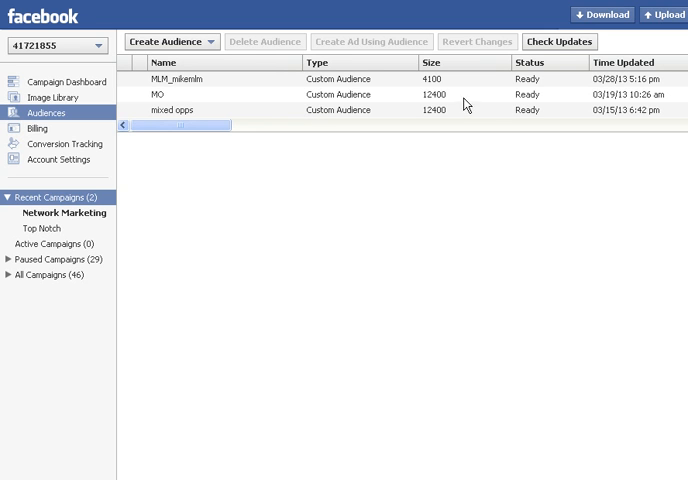
pyautogui.moveTo(541, 117)
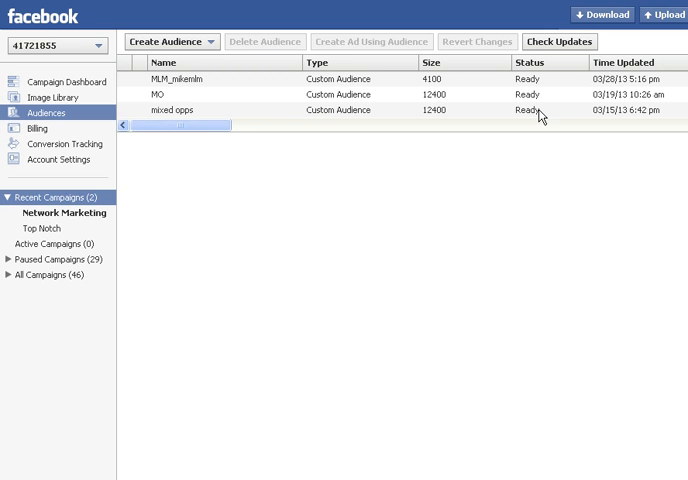
pyautogui.moveTo(438, 93)
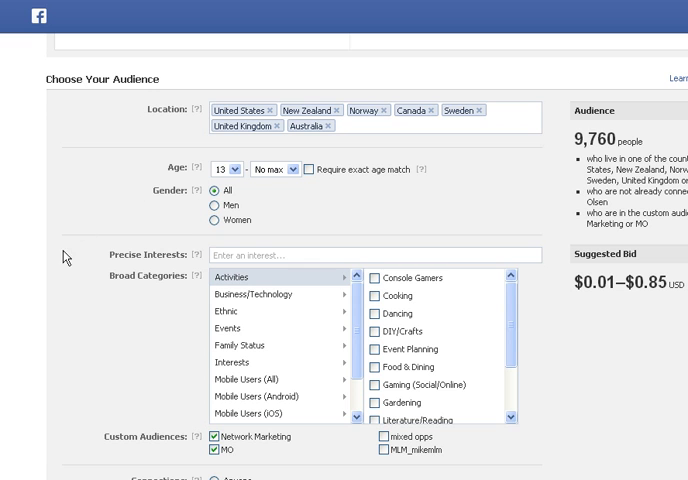
pyautogui.moveTo(78, 301)
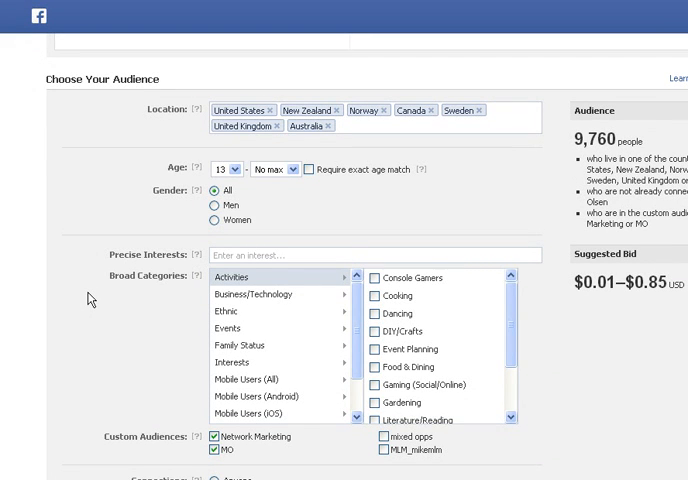
# Scroll down and return to the Audiences list of MLM_mikemlm, MO and mixed opps.
pyautogui.scroll(-3)
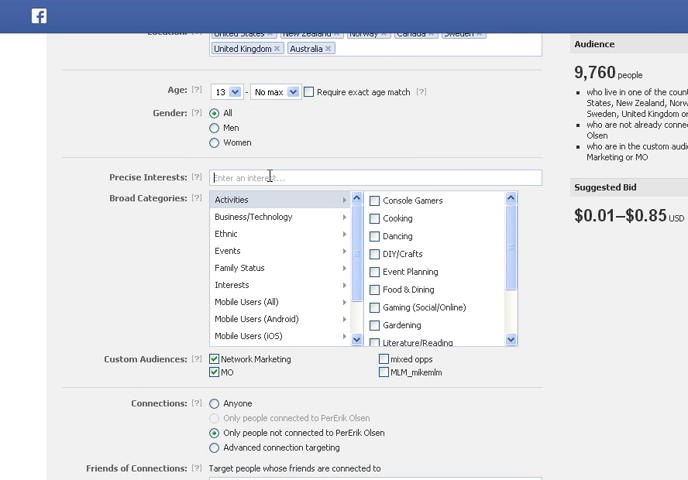
pyautogui.moveTo(100, 237)
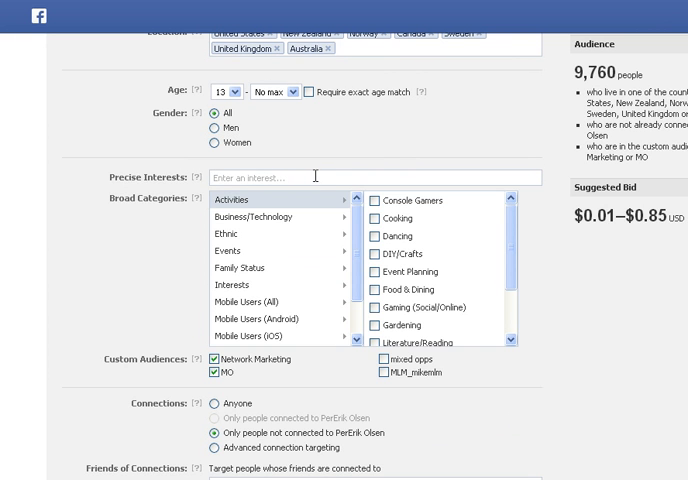
pyautogui.moveTo(184, 234)
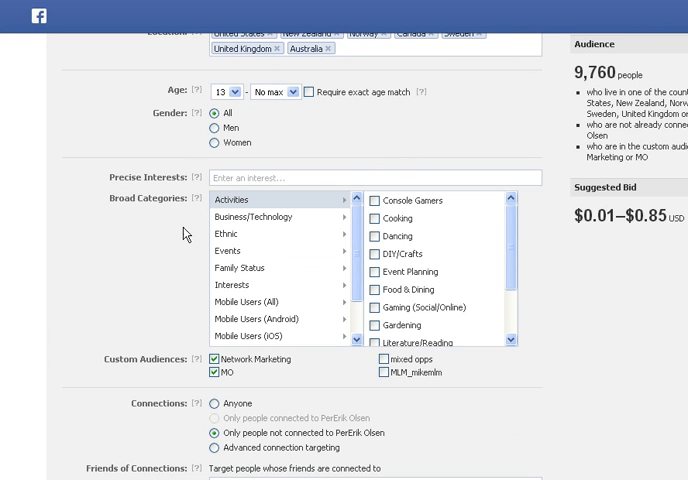
pyautogui.moveTo(79, 309)
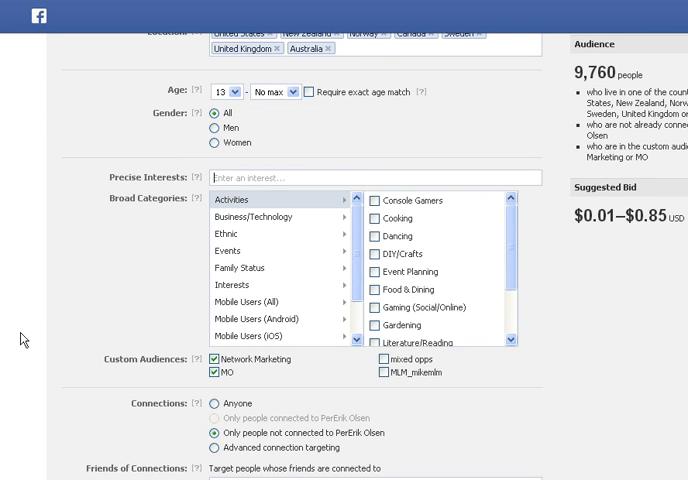
pyautogui.moveTo(177, 383)
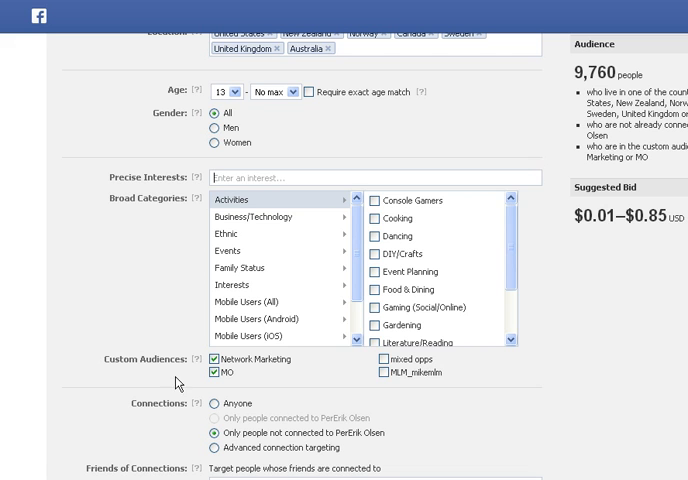
pyautogui.moveTo(472, 360)
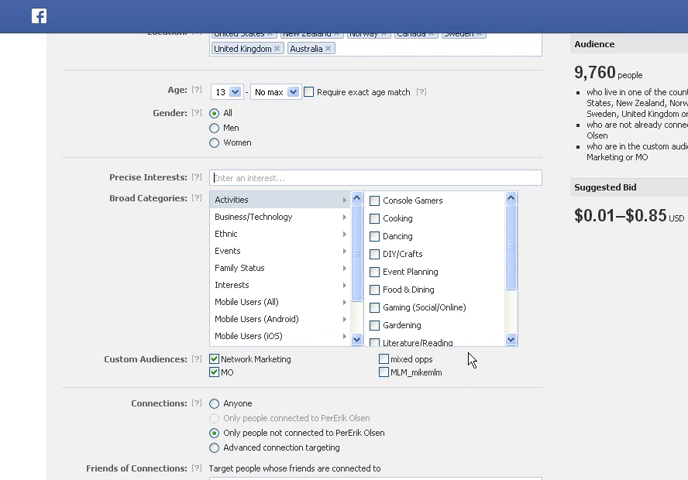
pyautogui.moveTo(114, 327)
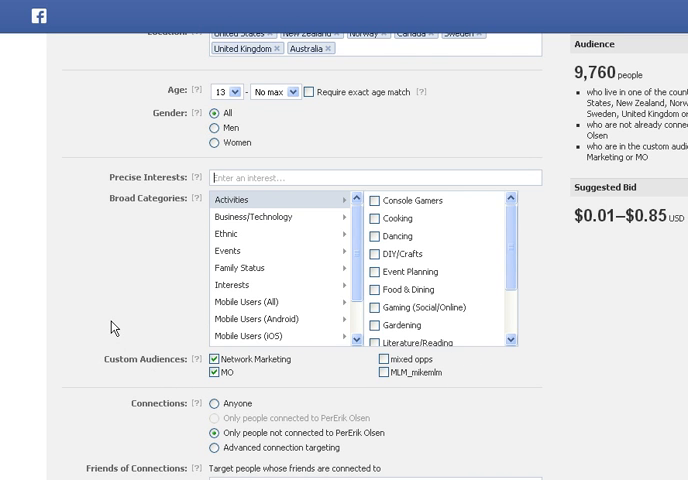
pyautogui.moveTo(92, 301)
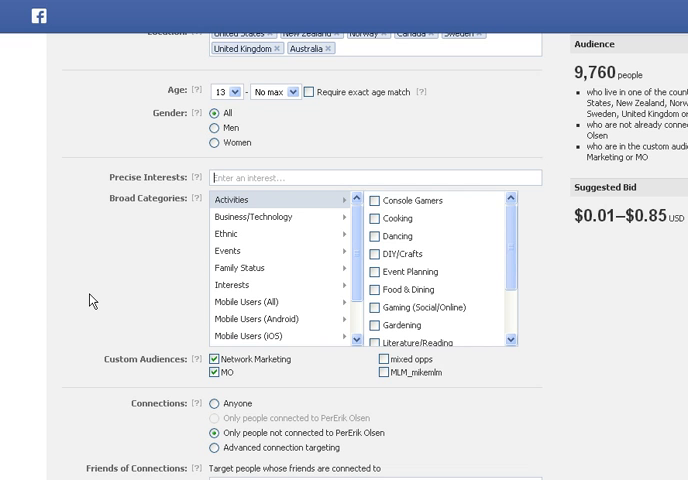
pyautogui.moveTo(84, 316)
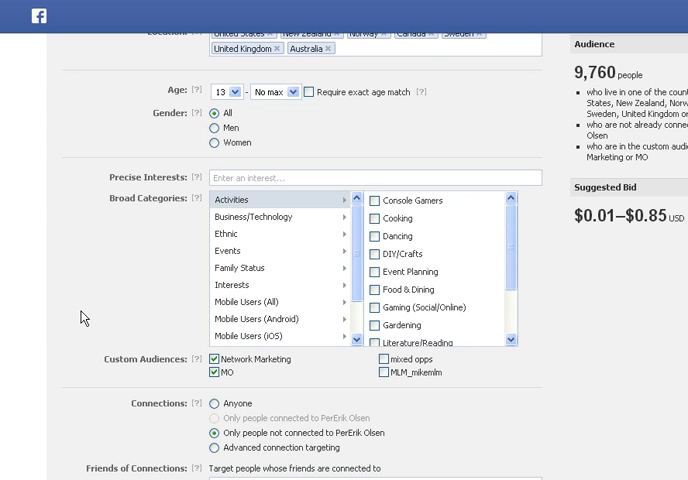
pyautogui.moveTo(113, 320)
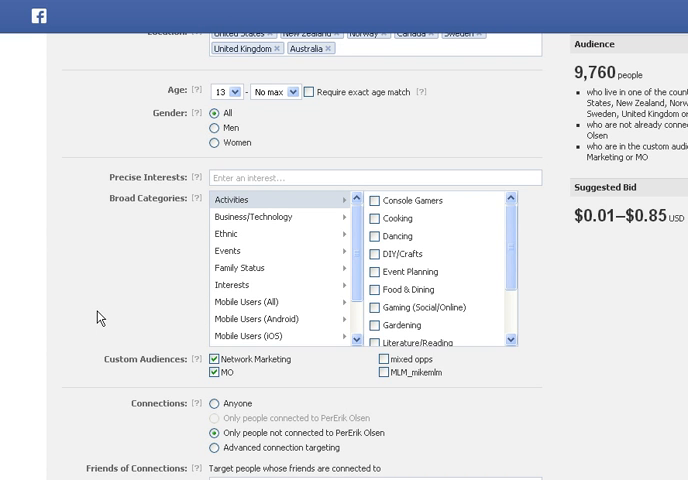
pyautogui.moveTo(130, 231)
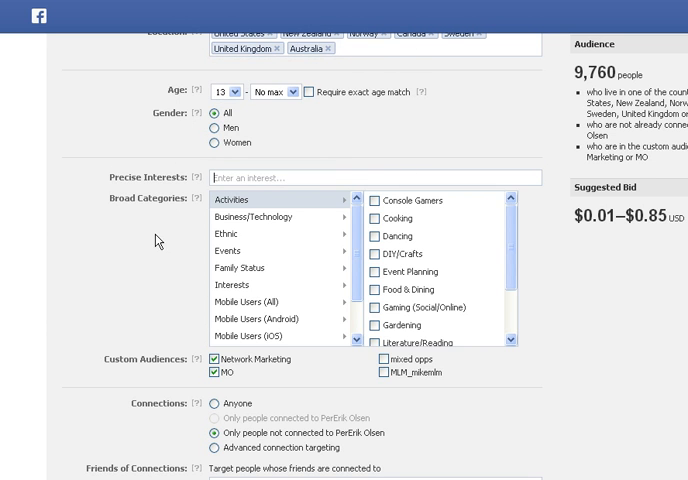
pyautogui.moveTo(198, 391)
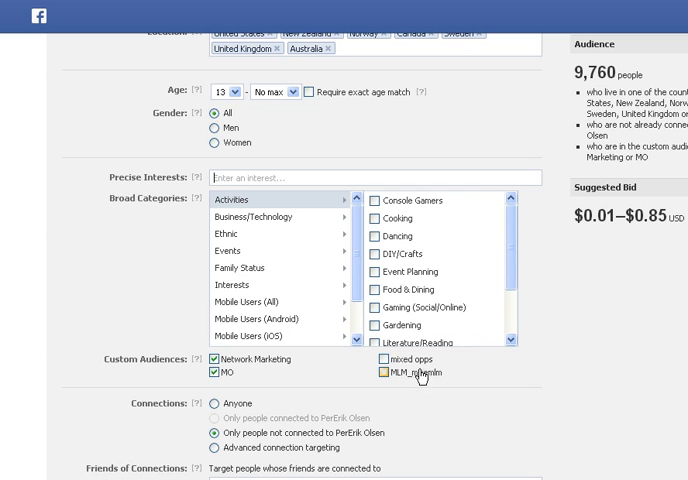
pyautogui.click(45, 112)
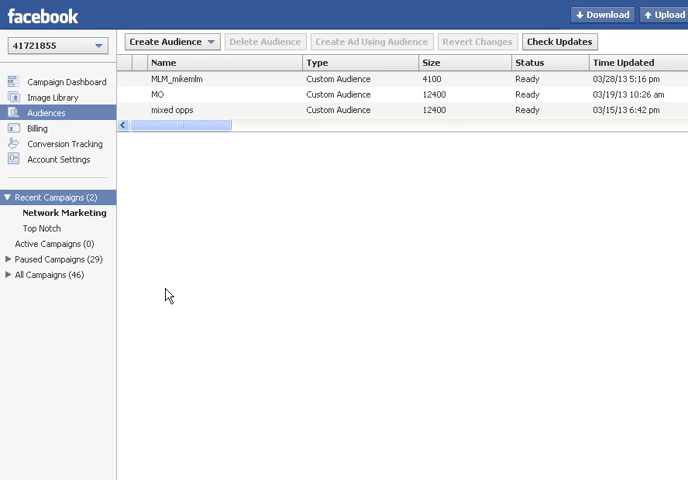
pyautogui.moveTo(316, 336)
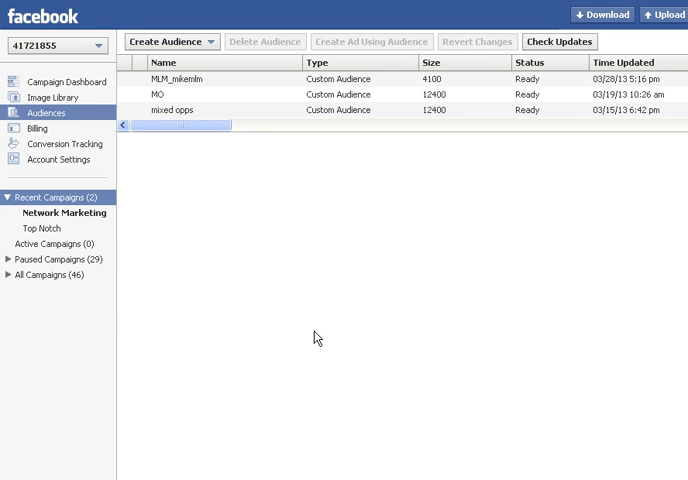
pyautogui.moveTo(285, 344)
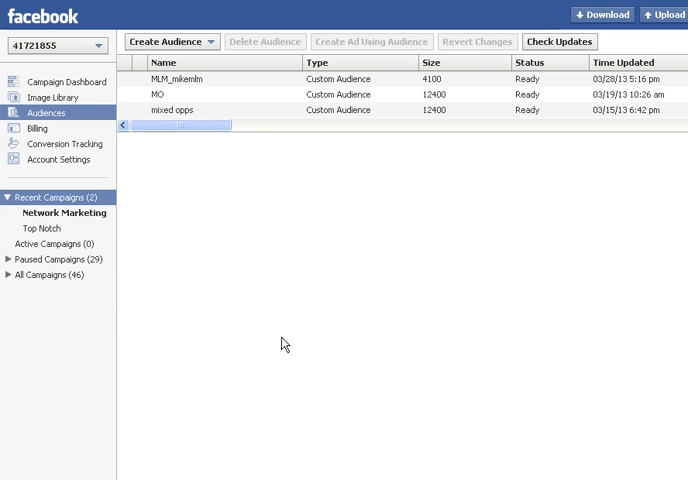